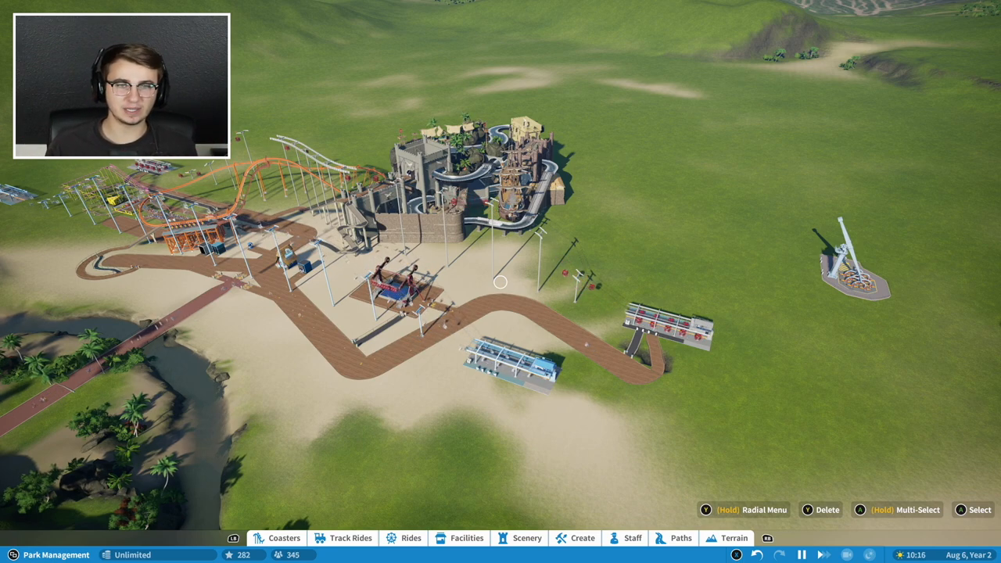
# - Browse the Facilities building pieces, then switch to the Scenery effects category
pyautogui.click(467, 538)
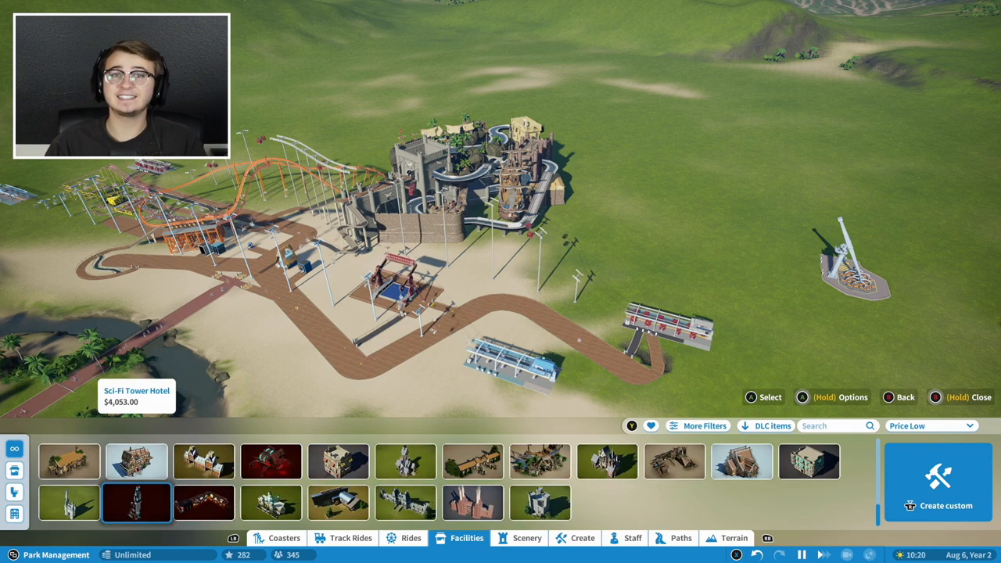
pyautogui.click(527, 538)
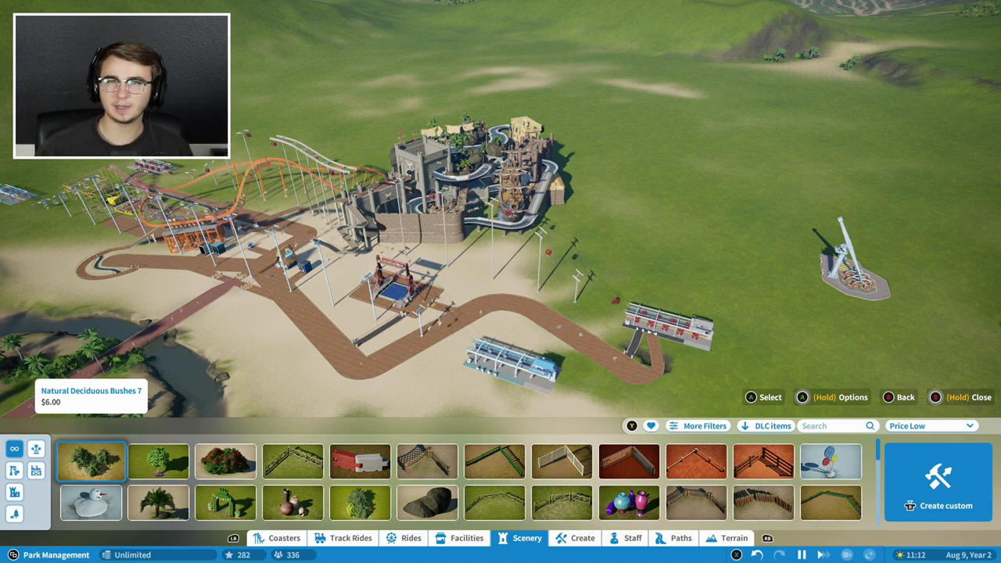
pyautogui.click(36, 449)
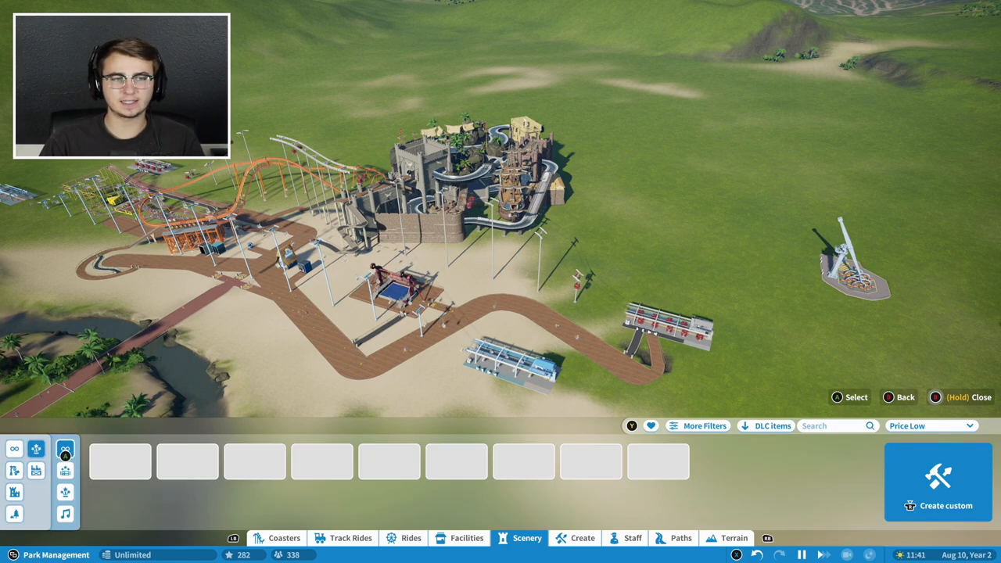
# - Pick Fireworks Display Sequence 5 from the fireworks display items
pyautogui.click(591, 461)
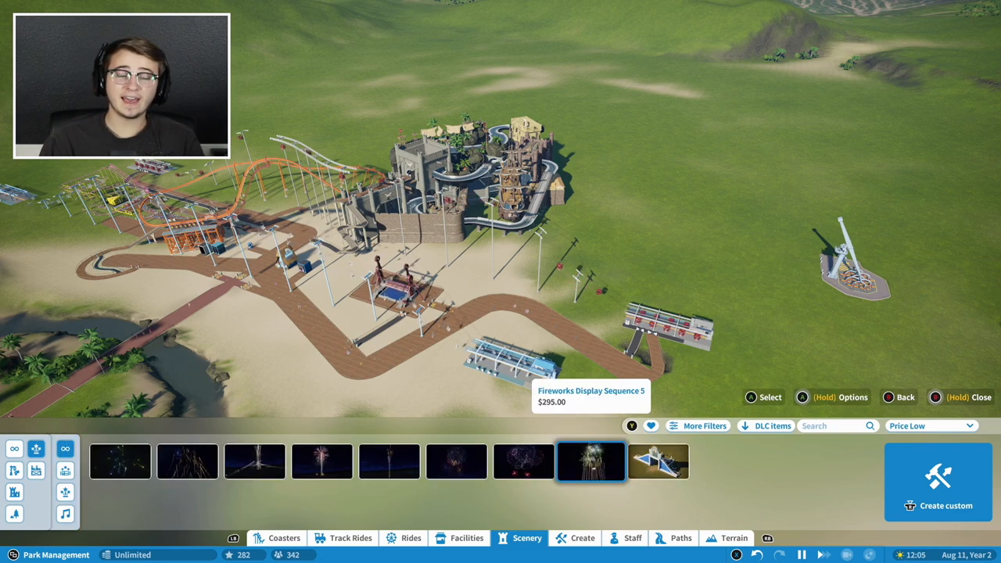
pyautogui.click(523, 461)
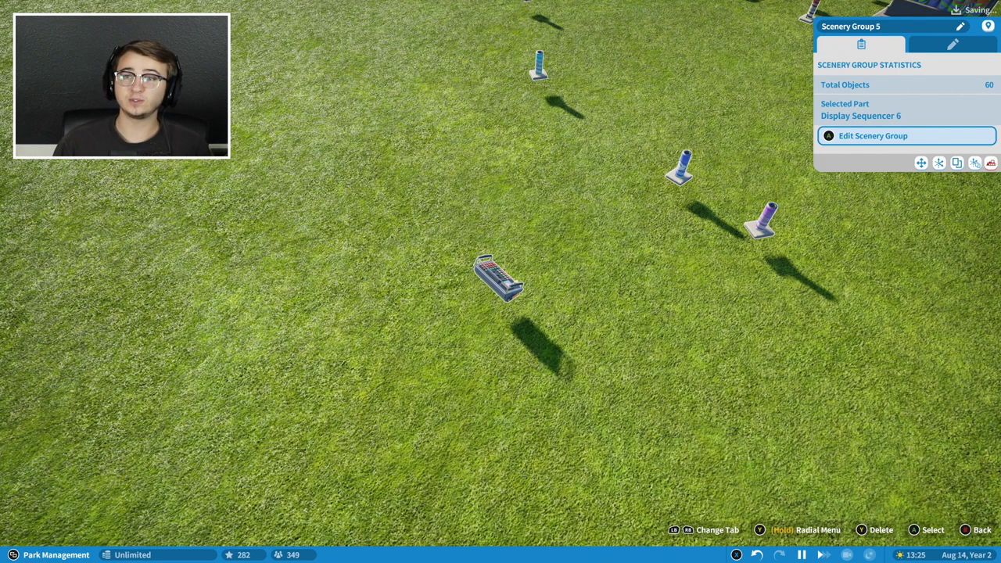
# - Edit the fireworks scenery group and set the sequencer's Self Activation to Continuous
pyautogui.click(872, 136)
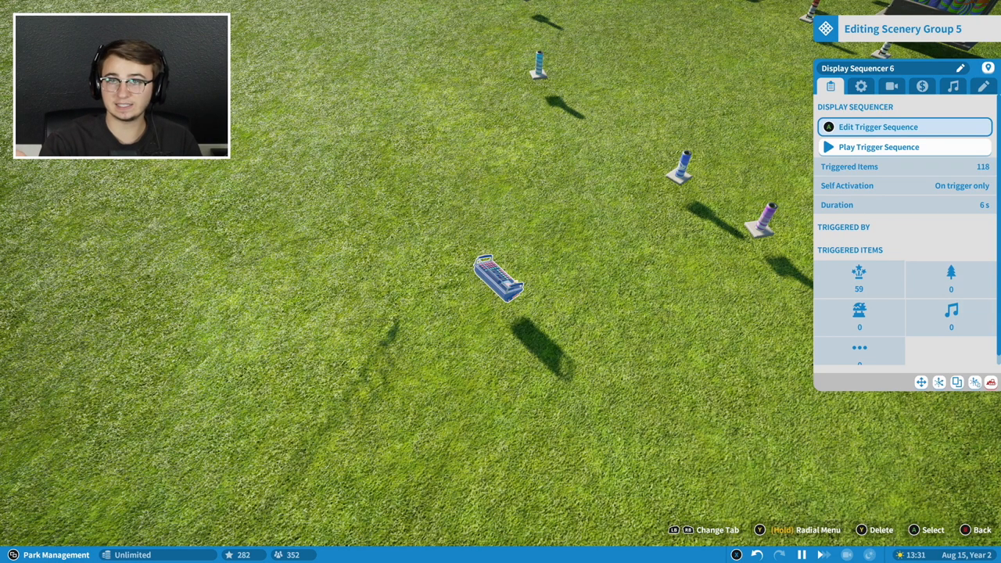
pyautogui.click(860, 86)
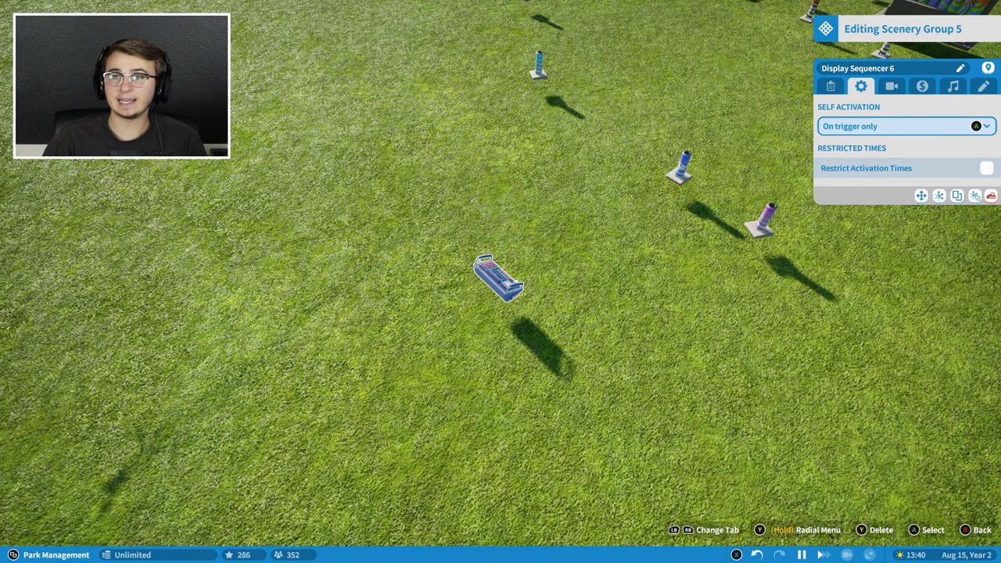
pyautogui.click(899, 126)
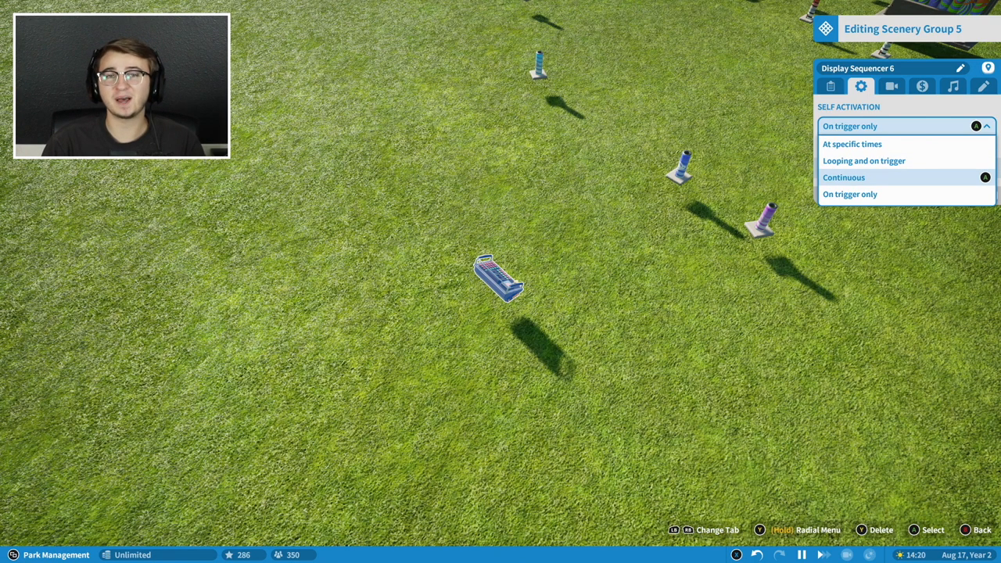
pyautogui.click(843, 177)
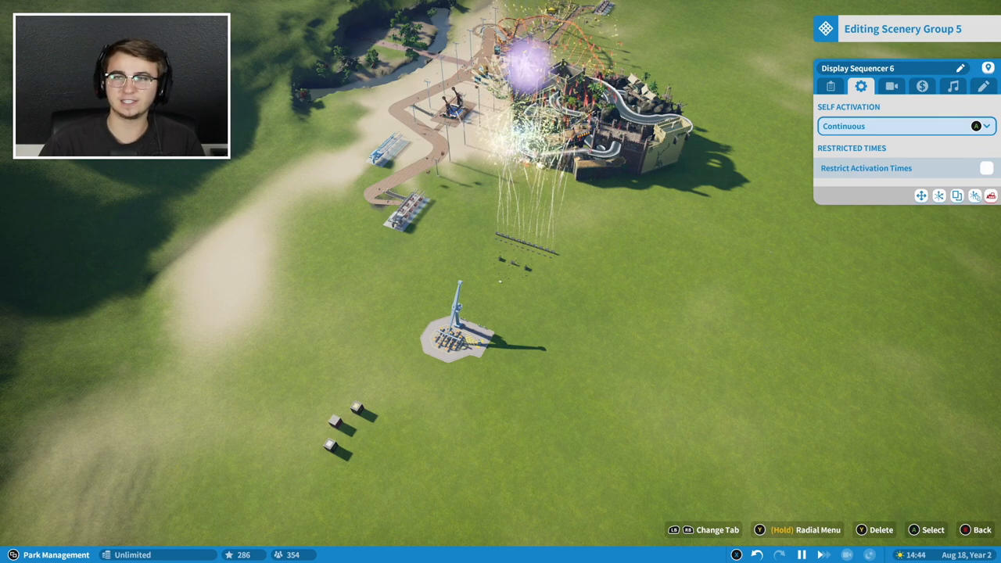
pyautogui.click(899, 126)
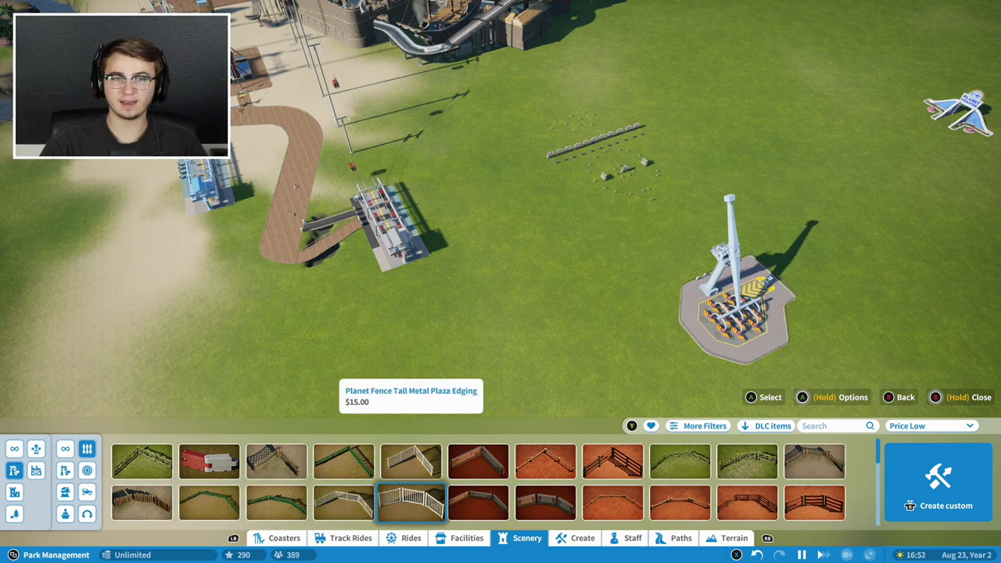
# - Highlight the tall metal plaza edging fence while browsing fences
pyautogui.click(478, 460)
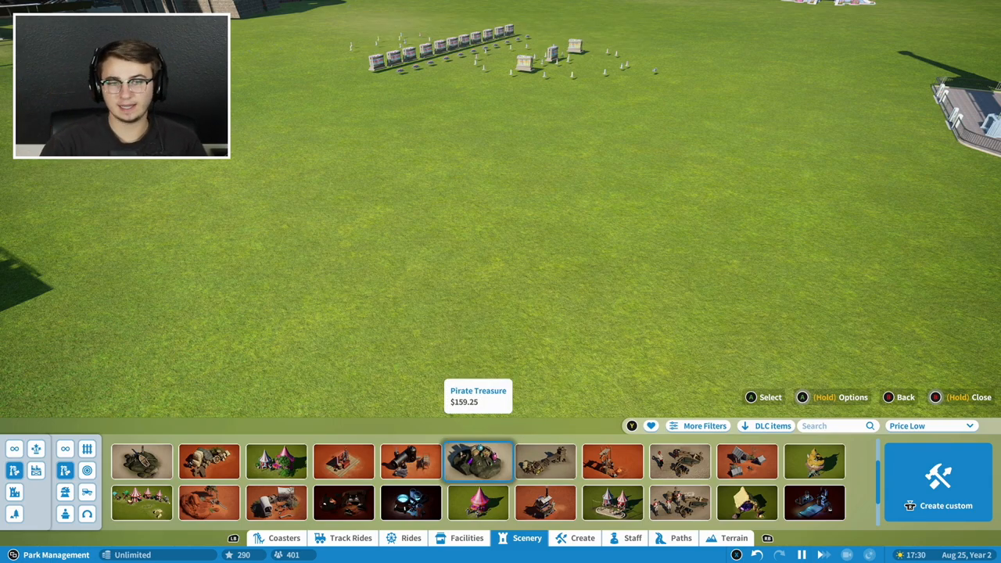
# - View the Pirate Treasure and Fairytale Tents pieces in the pre-built scenery grid
pyautogui.click(276, 460)
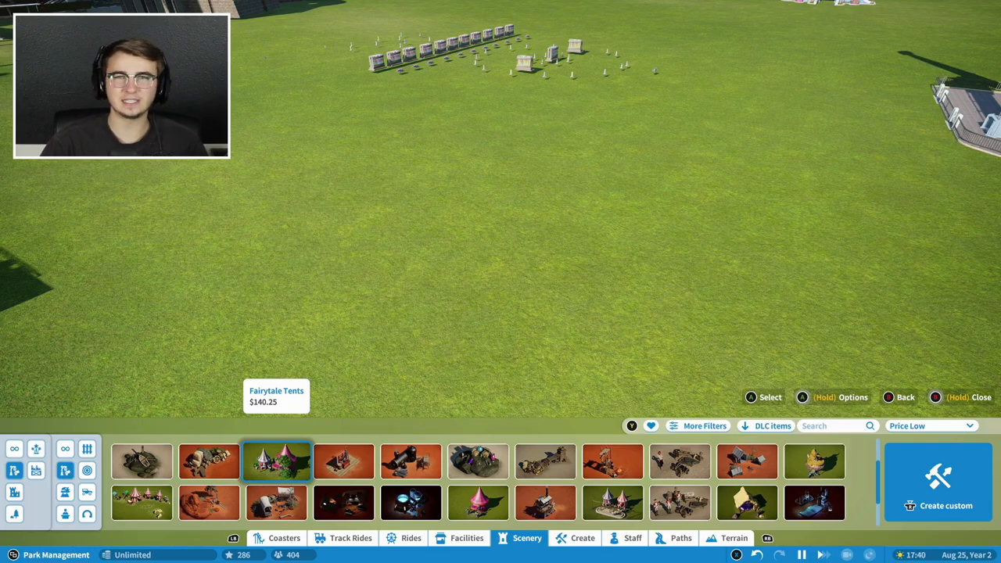
pyautogui.click(276, 460)
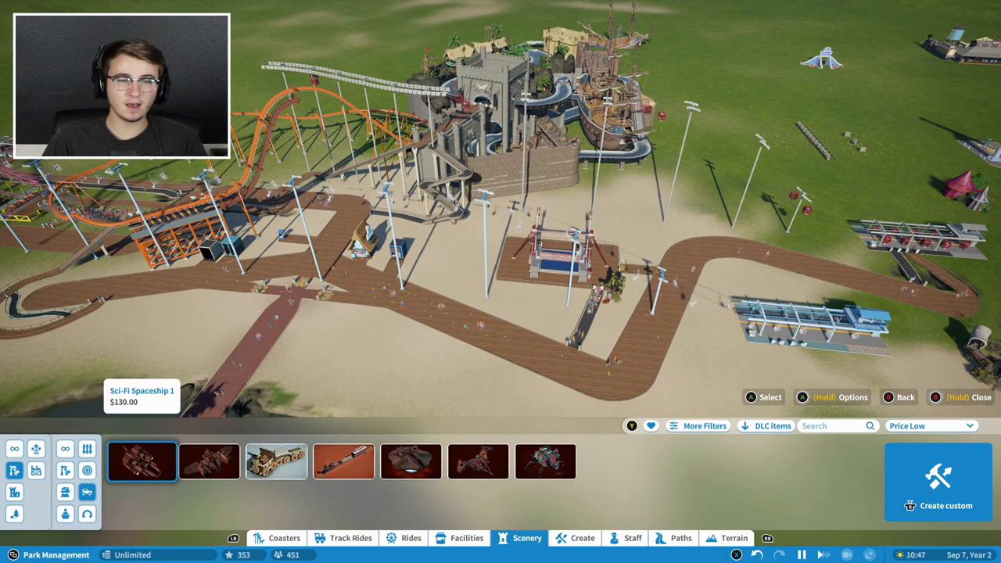
# - Highlight the armored truck piece among the sci-fi vehicle scenery
pyautogui.click(276, 460)
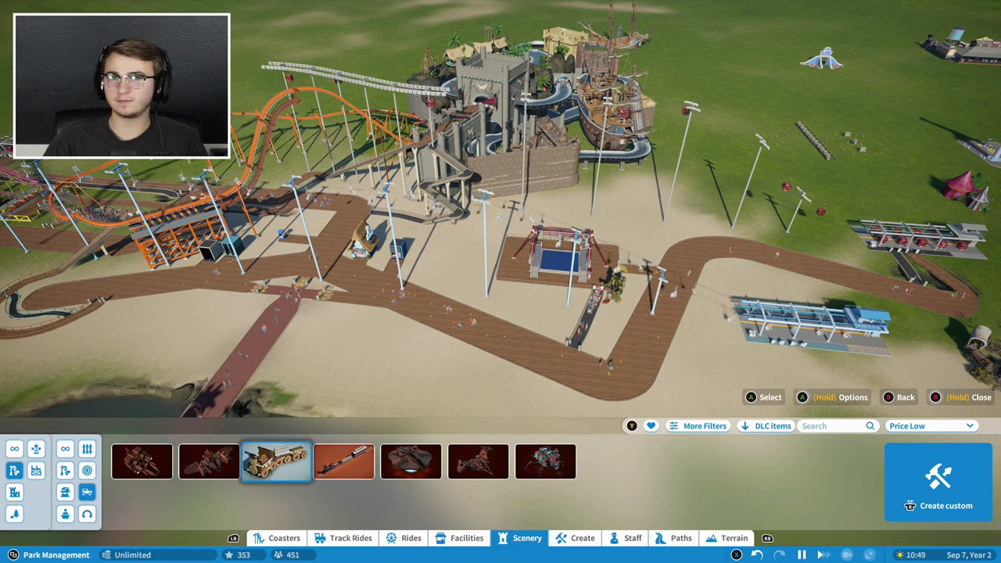
pyautogui.moveTo(276, 461)
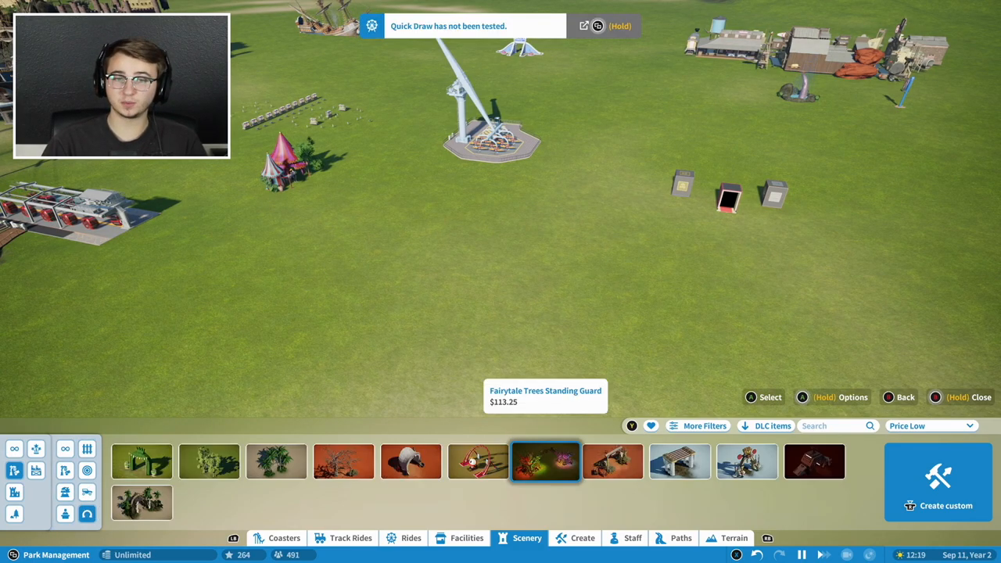
# - Select the Planet Archway scenery piece for placement
pyautogui.click(478, 460)
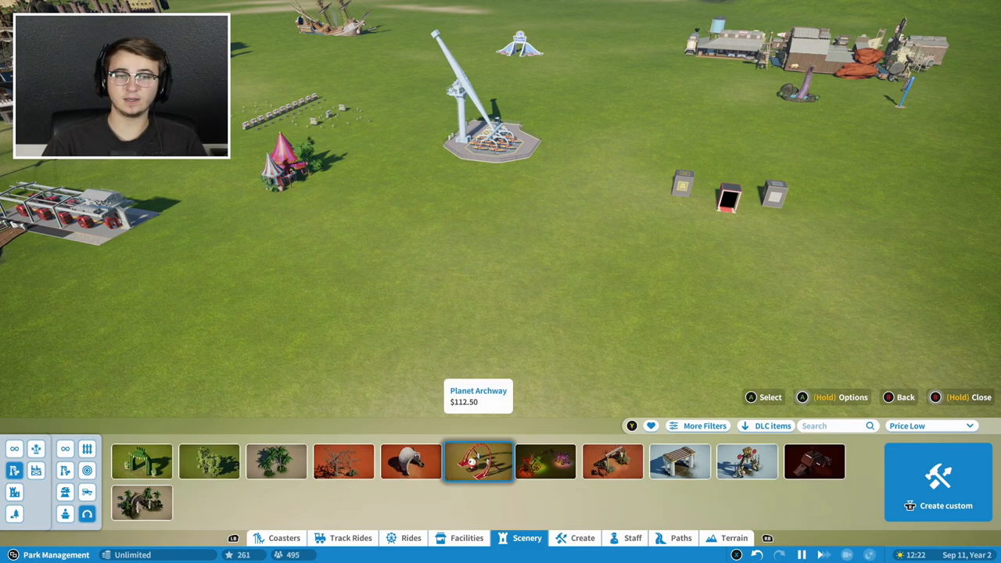
pyautogui.click(477, 461)
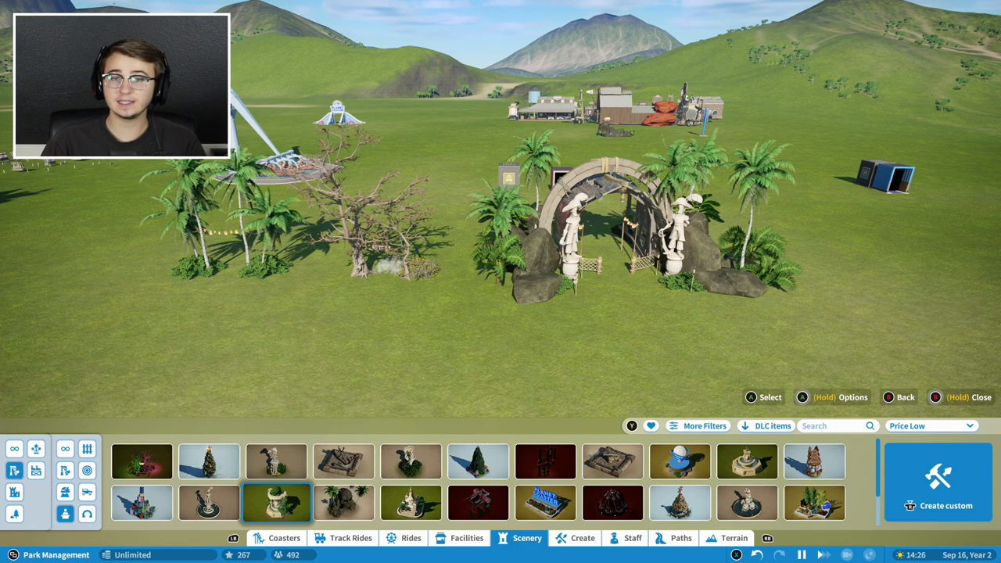
pyautogui.moveTo(679, 503)
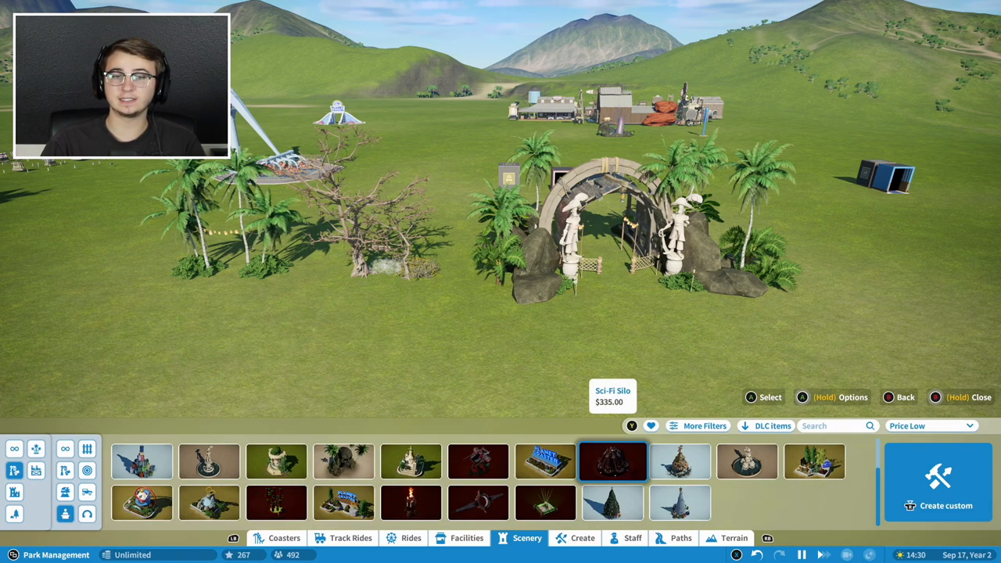
pyautogui.click(545, 503)
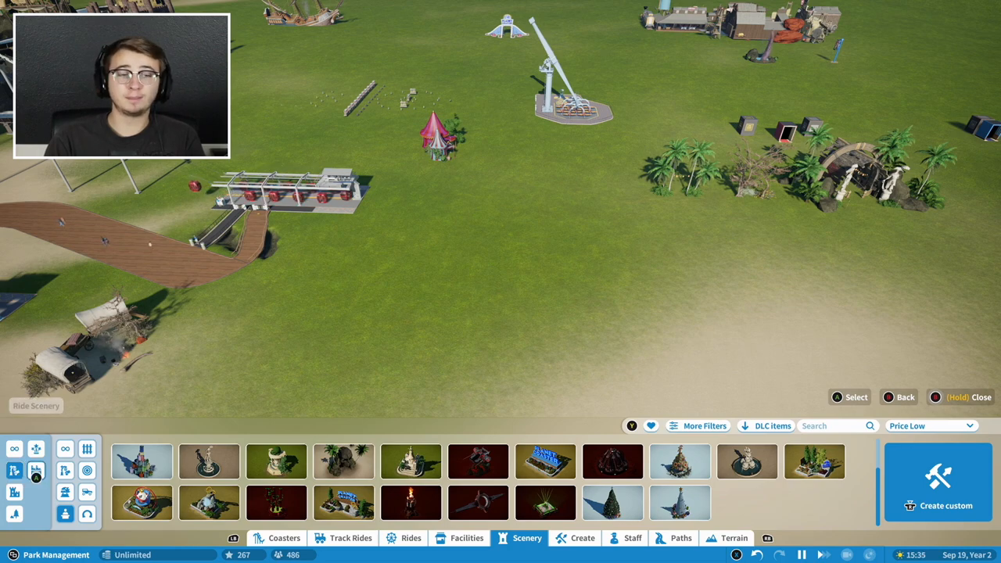
# - Switch the catalogue filter to Buildings (All)
pyautogui.click(65, 448)
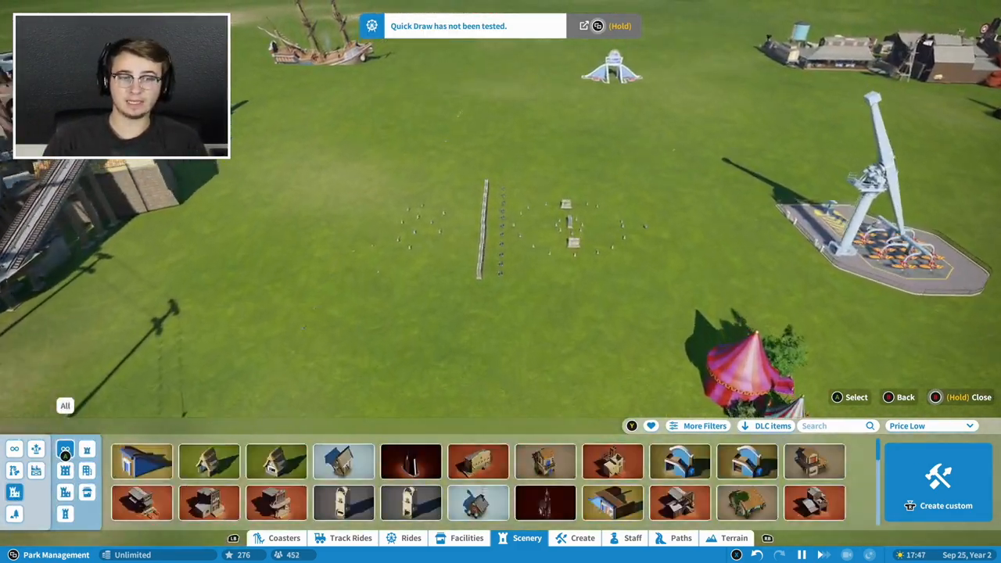
# - Pick the Fairytale Shop Shell building and place it on the grass
pyautogui.click(545, 502)
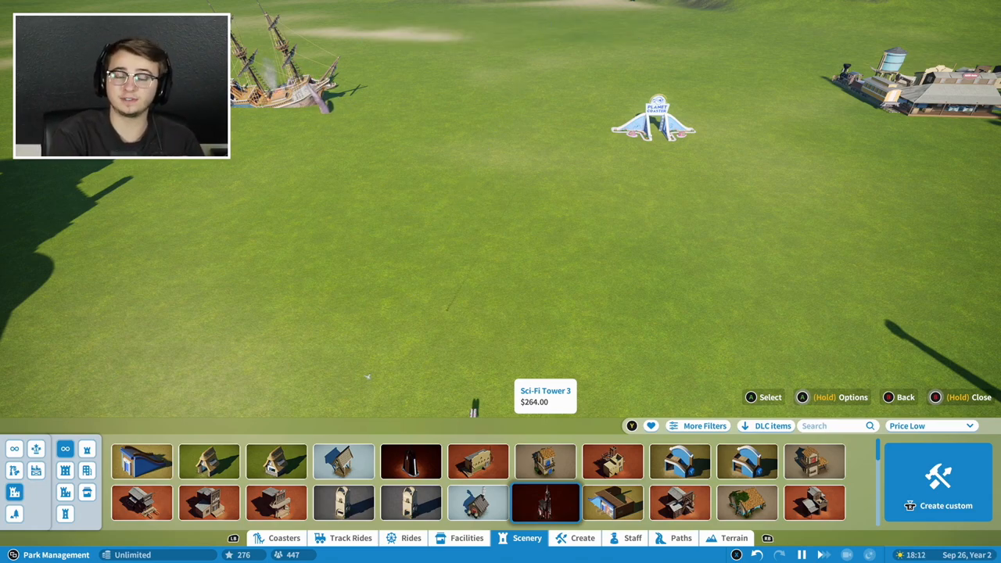
pyautogui.click(276, 461)
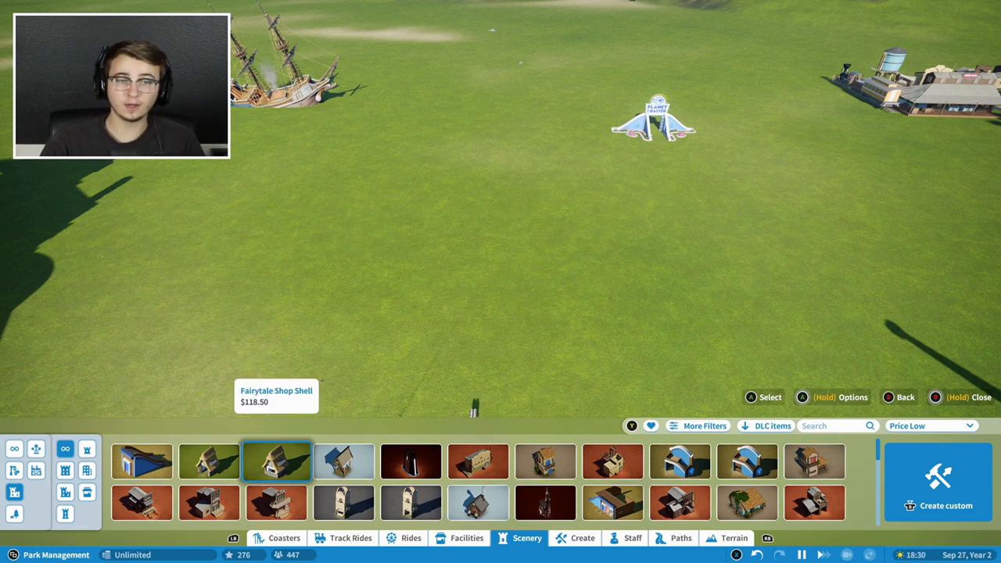
pyautogui.click(276, 462)
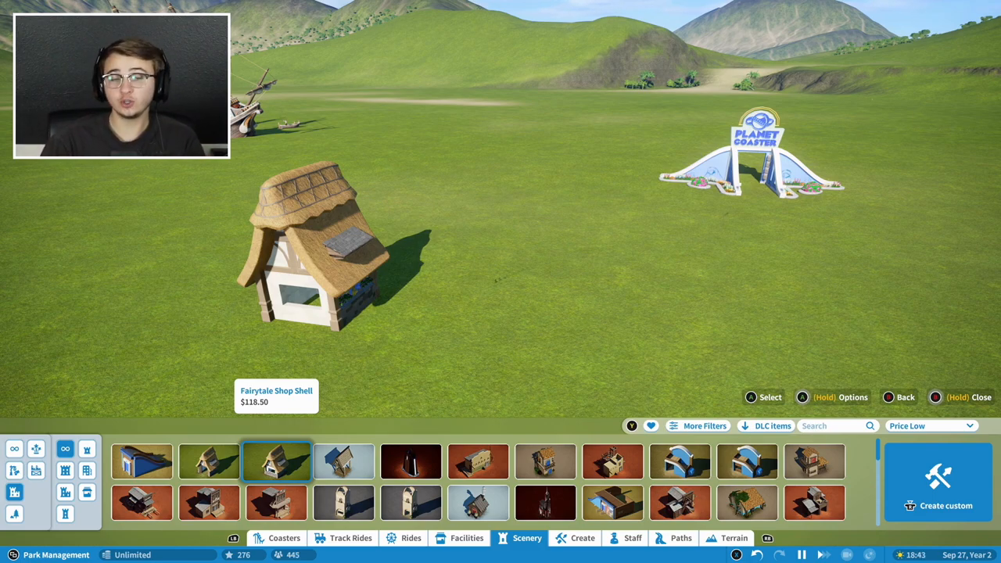
pyautogui.click(467, 538)
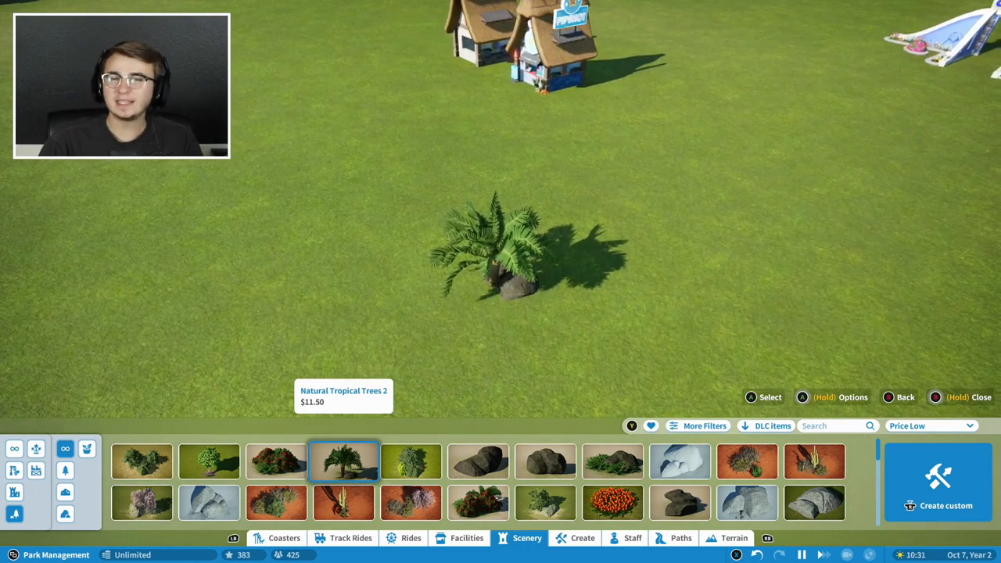
# - Browse rocks and custom creations, then return to Scenery's Nature planters
pyautogui.click(545, 461)
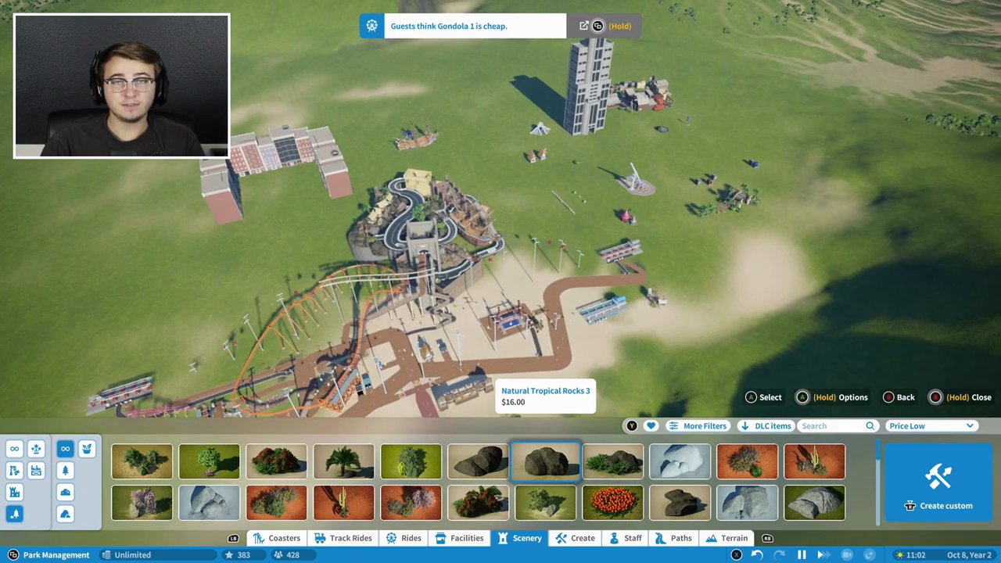
pyautogui.click(582, 538)
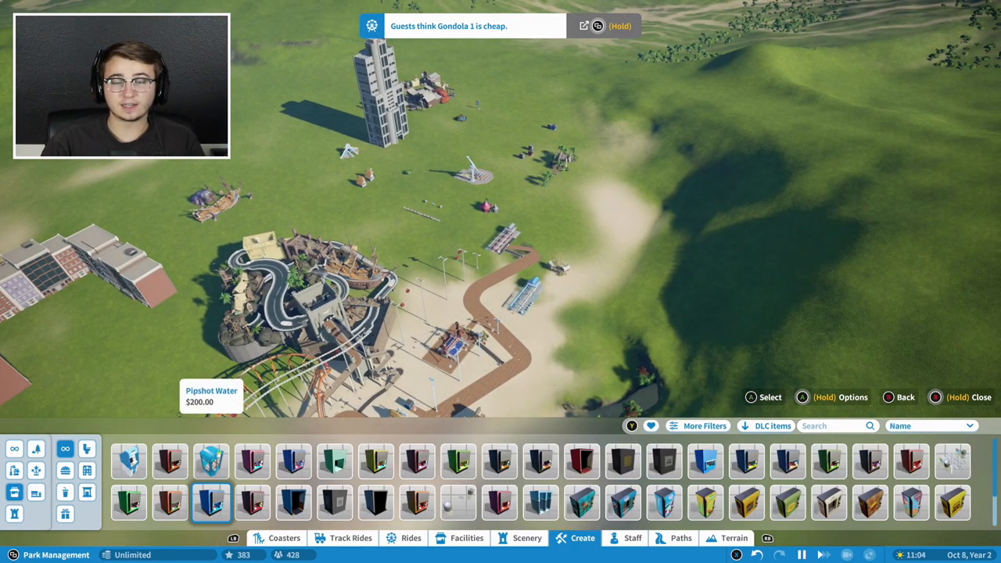
pyautogui.click(526, 538)
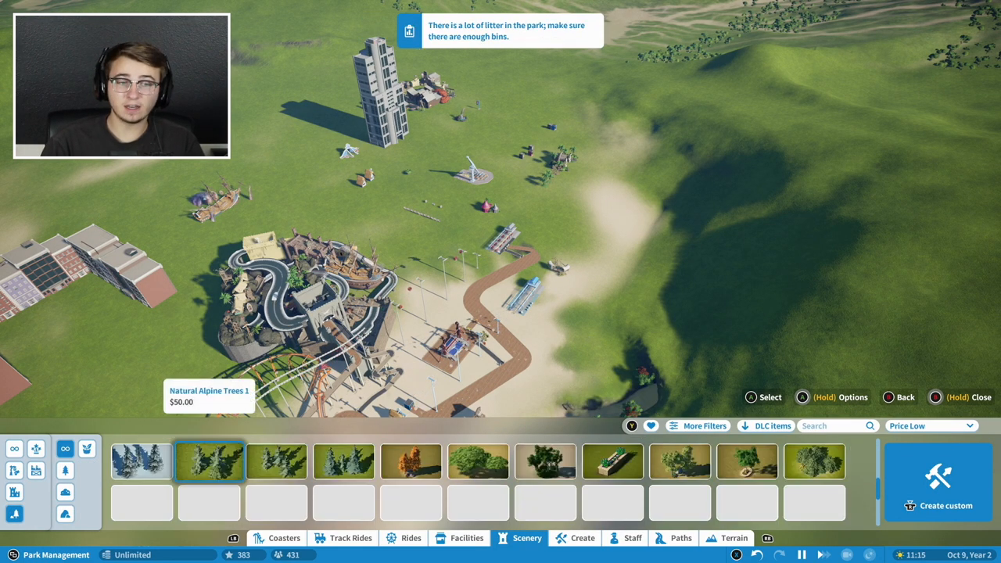
pyautogui.click(409, 461)
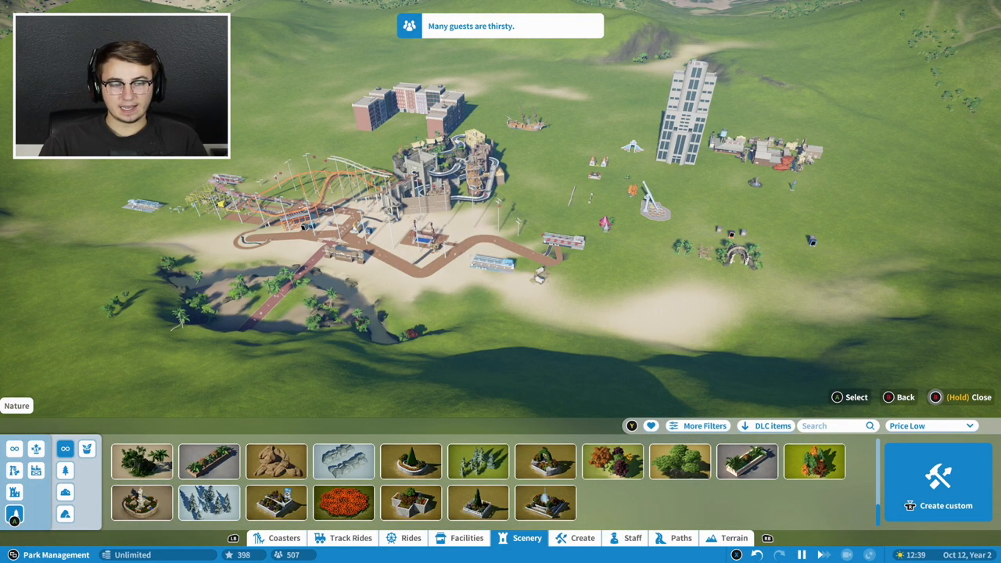
# - Open the Create tab's All listing of five saved custom building pieces
pyautogui.click(545, 462)
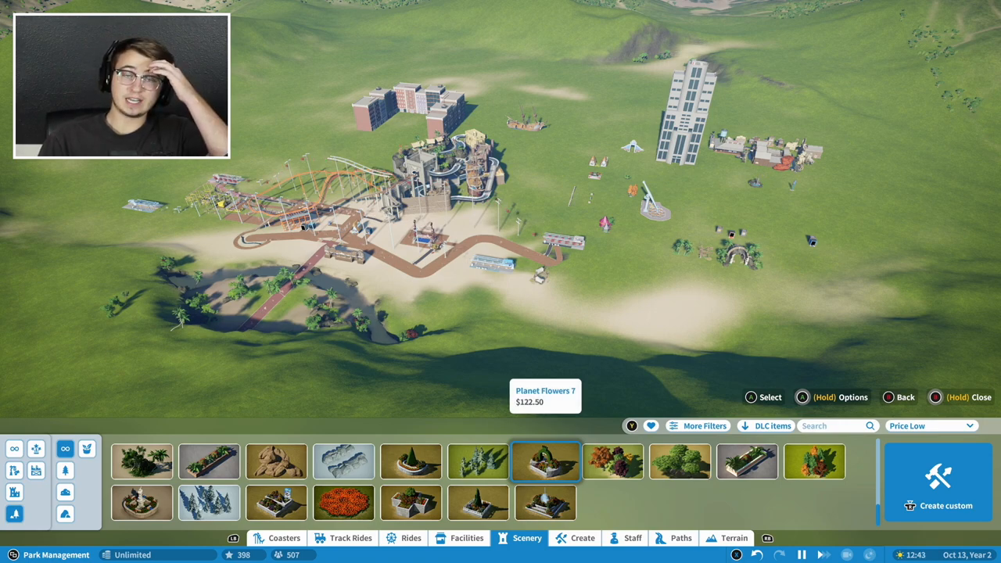
pyautogui.click(583, 538)
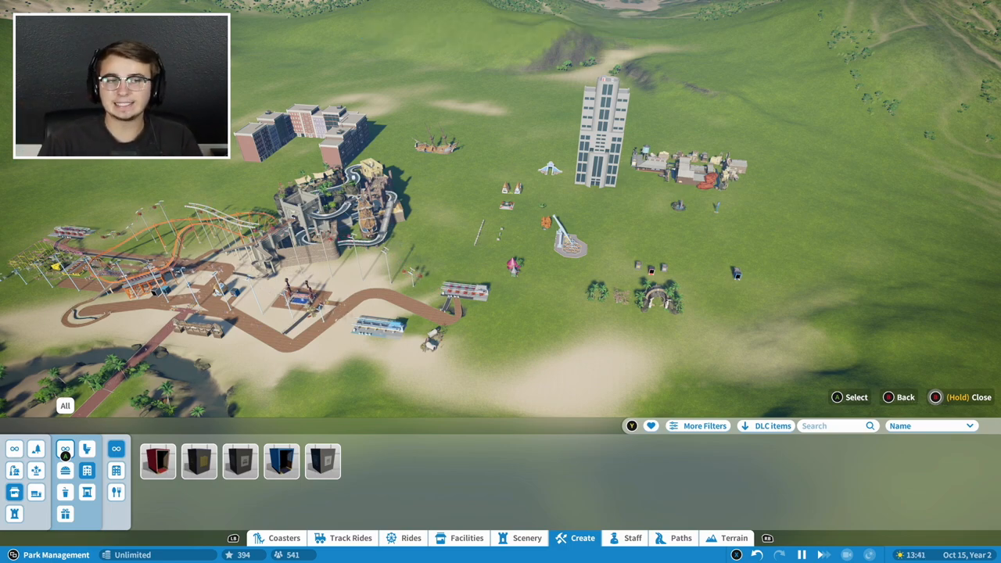
# - Leave furniture for the Create group of lamp-posts and lettered sign pieces
pyautogui.click(14, 491)
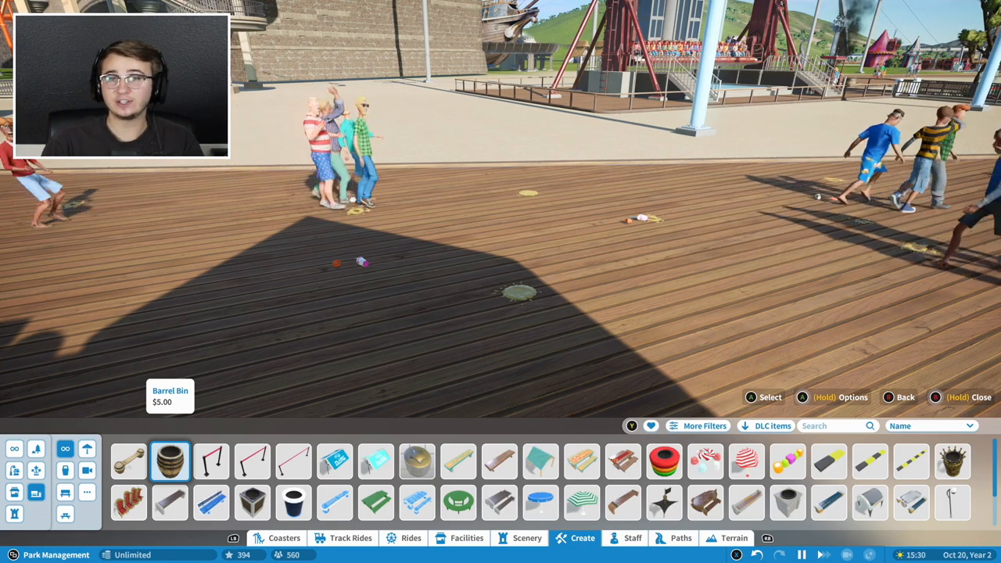
pyautogui.click(169, 460)
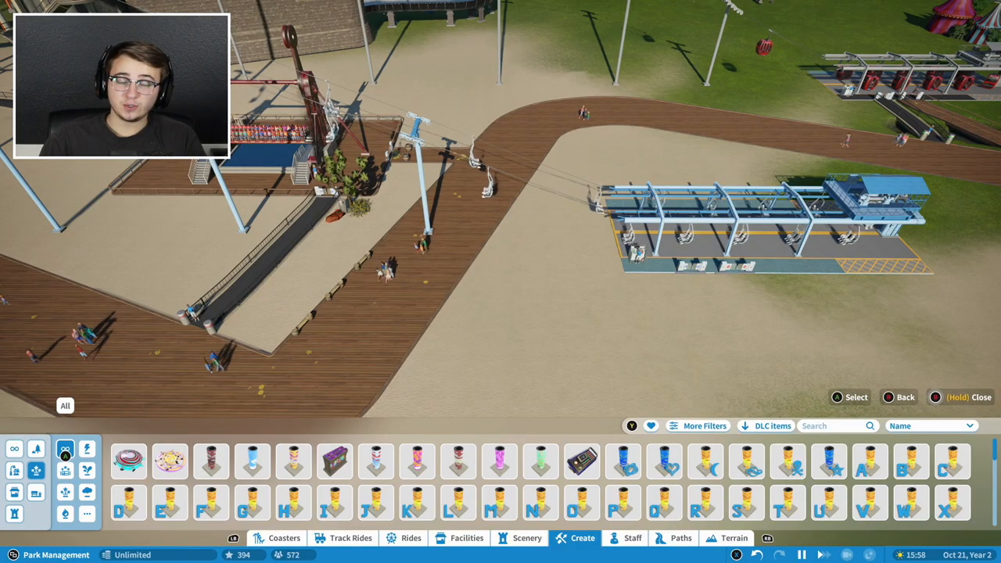
# - Browse special effects, preview Fire Medium, and place Fire Large beside the chairlift station
pyautogui.click(252, 460)
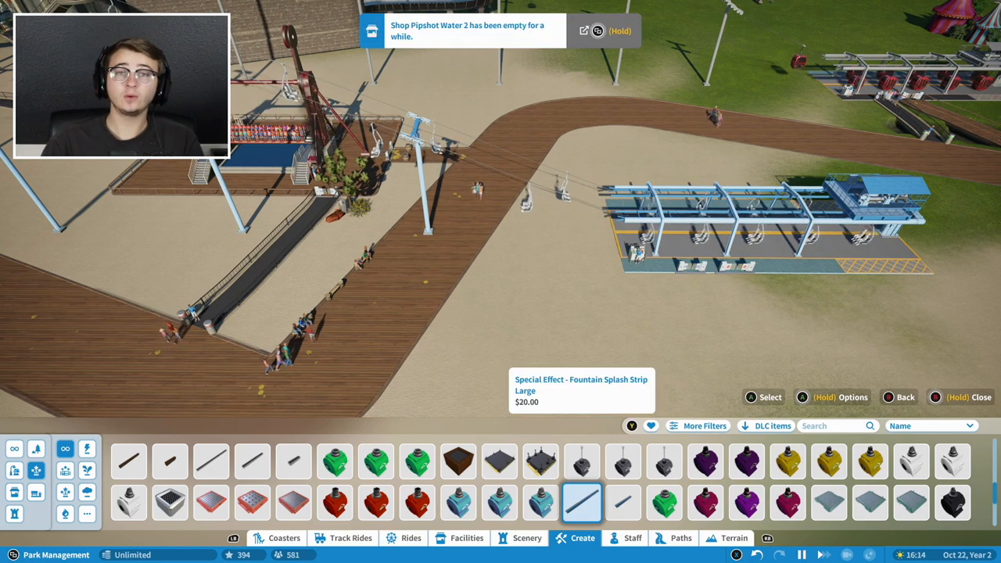
pyautogui.click(499, 461)
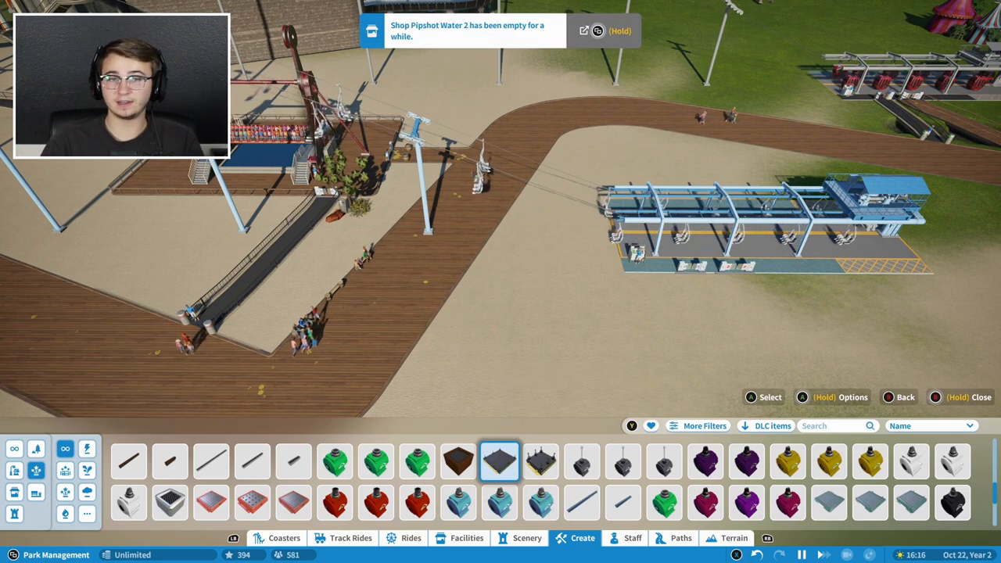
pyautogui.click(457, 502)
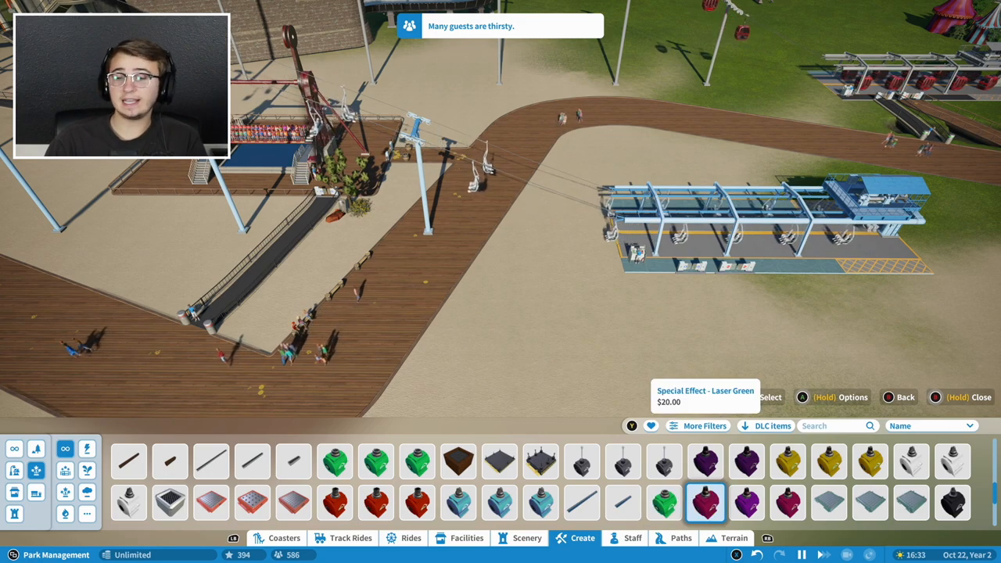
pyautogui.click(829, 502)
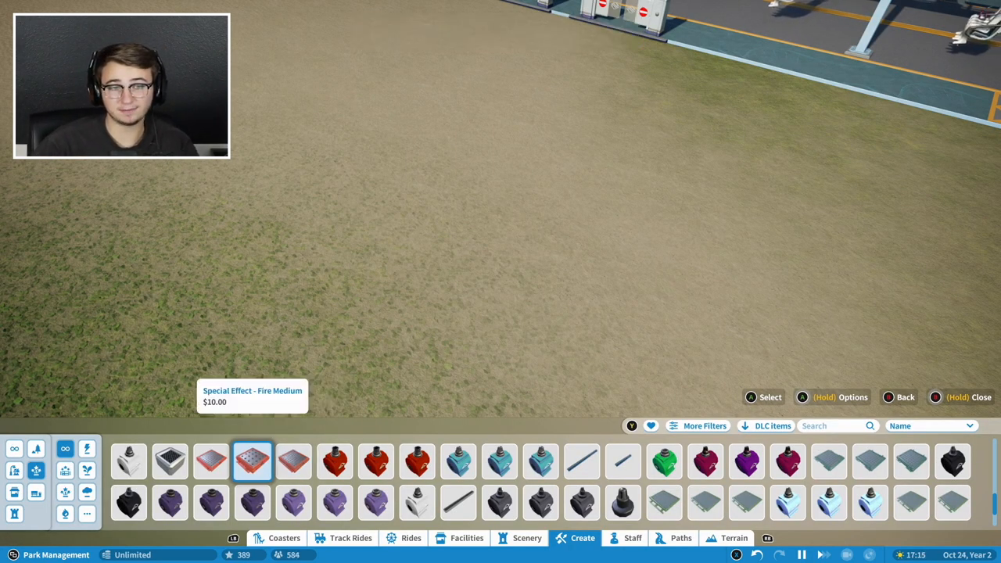
pyautogui.click(211, 459)
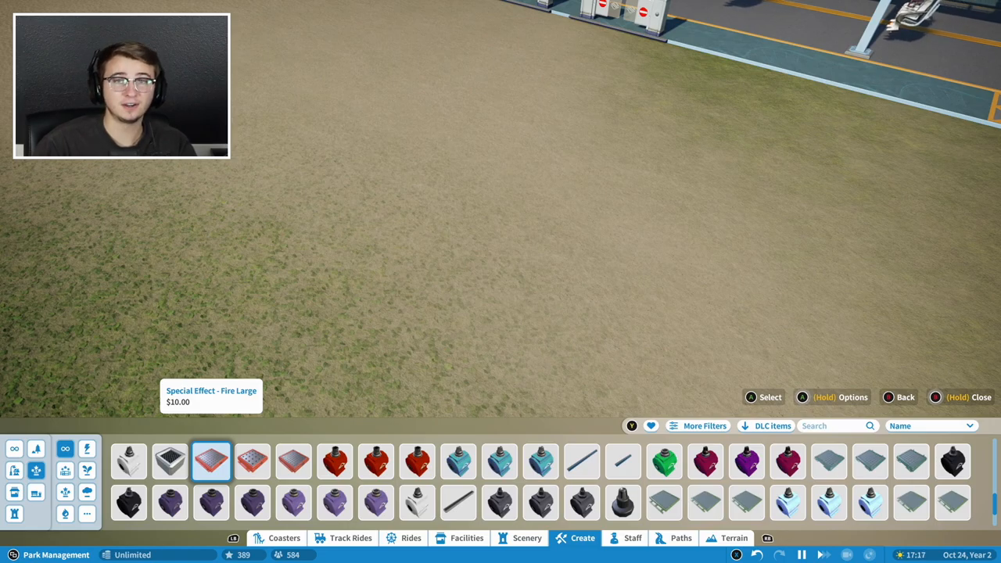
pyautogui.click(211, 460)
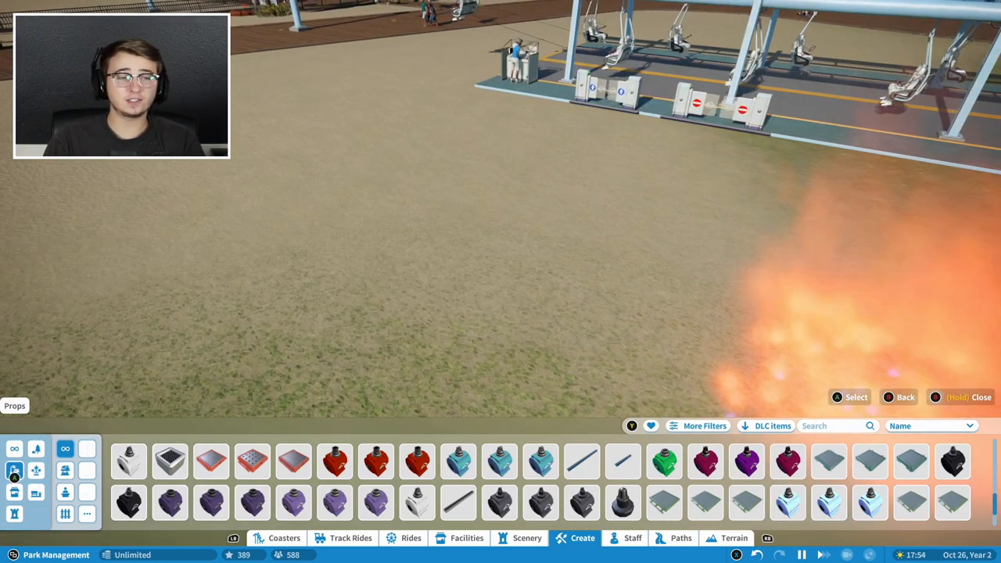
# - Browse Props lights and bunting, then move the horizontal rectangle sign over the dirt
pyautogui.click(88, 446)
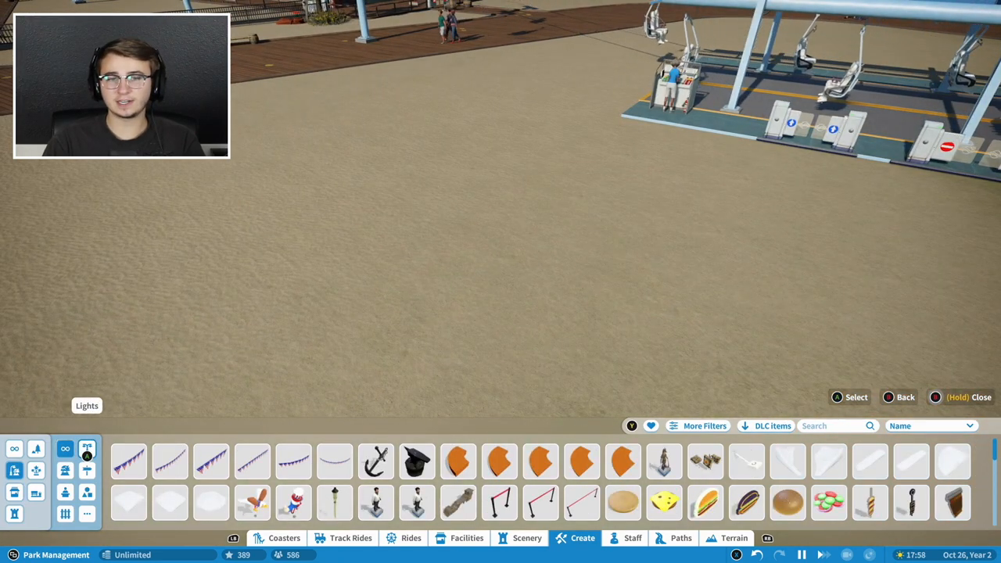
pyautogui.click(211, 461)
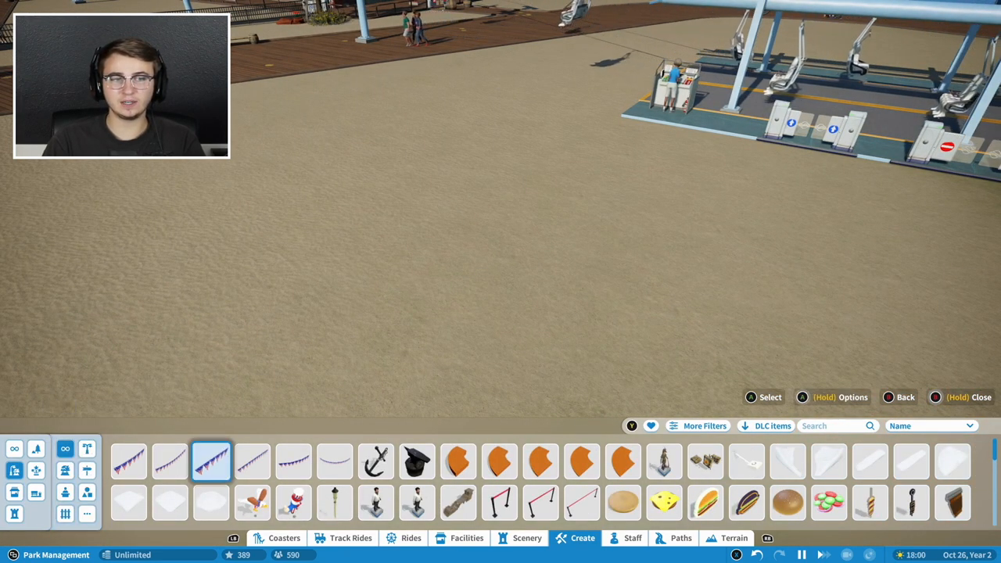
pyautogui.click(375, 502)
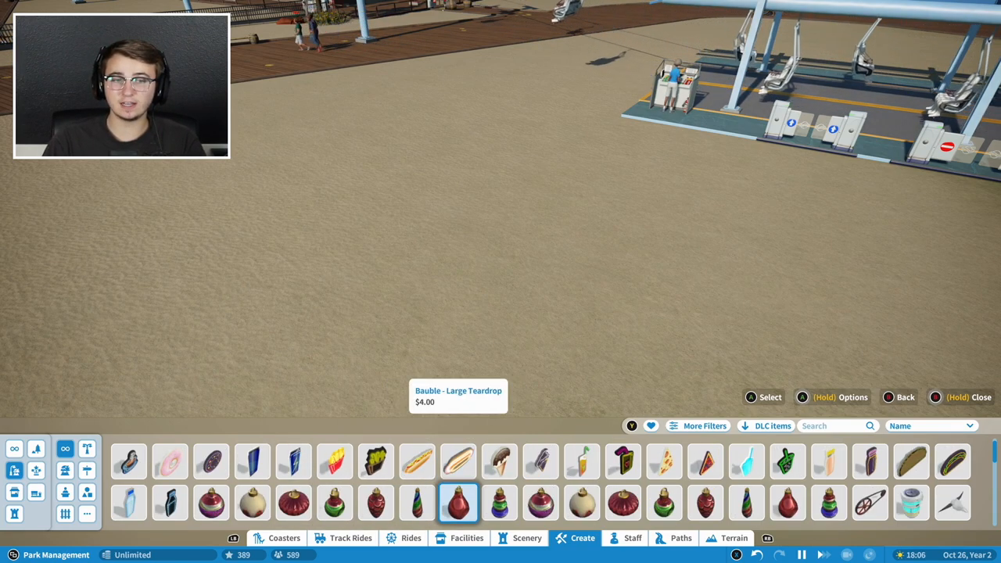
pyautogui.click(499, 503)
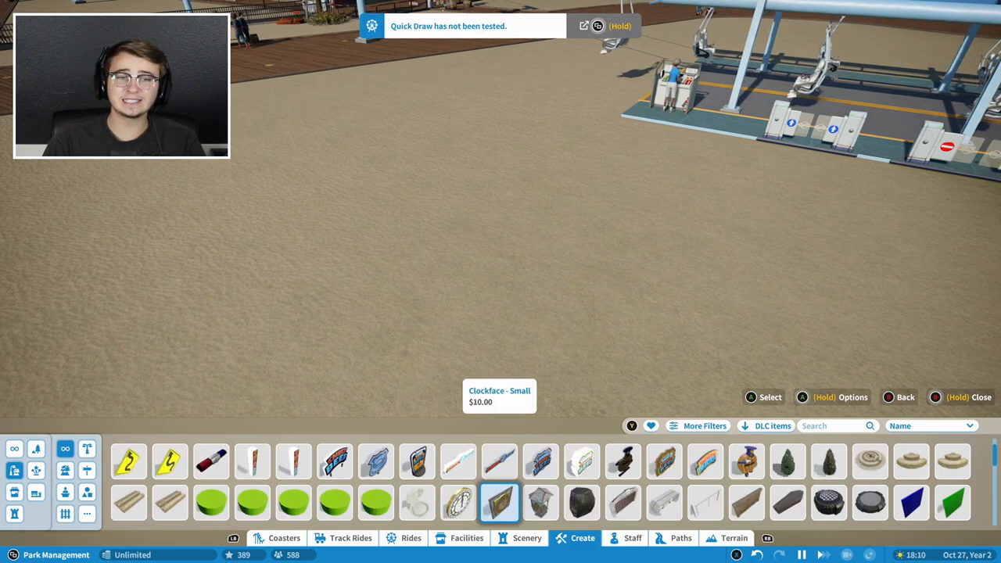
pyautogui.click(333, 461)
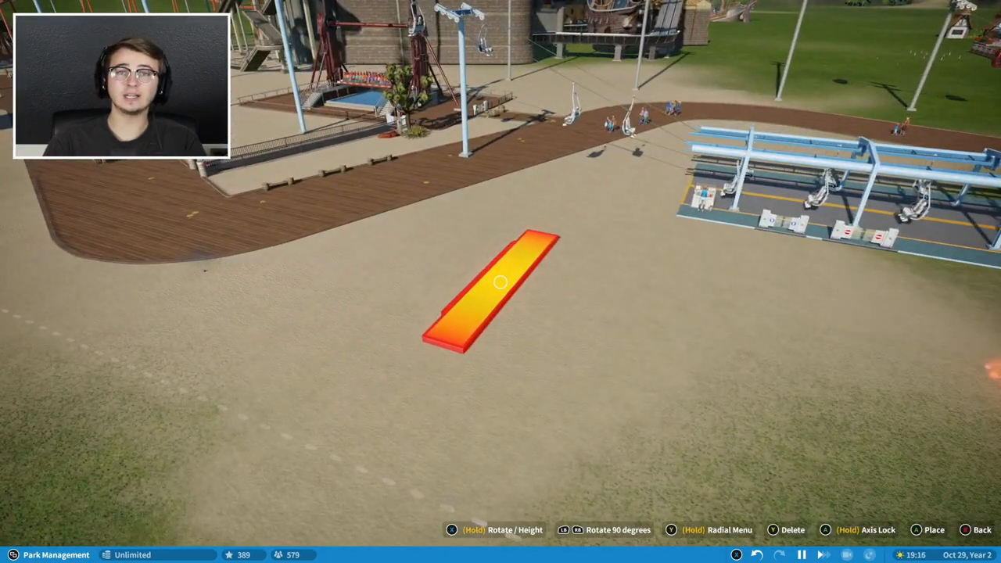
# - Place the sign, type 'Toogii', and cycle fonts to UnifrakturMaguntia
pyautogui.click(501, 281)
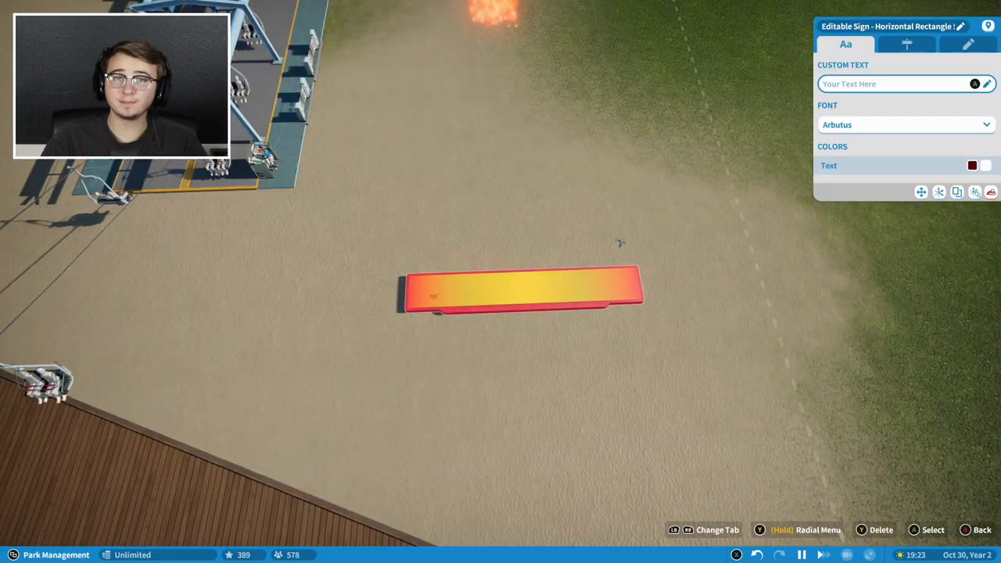
pyautogui.click(891, 84)
pyautogui.write('Toogii')
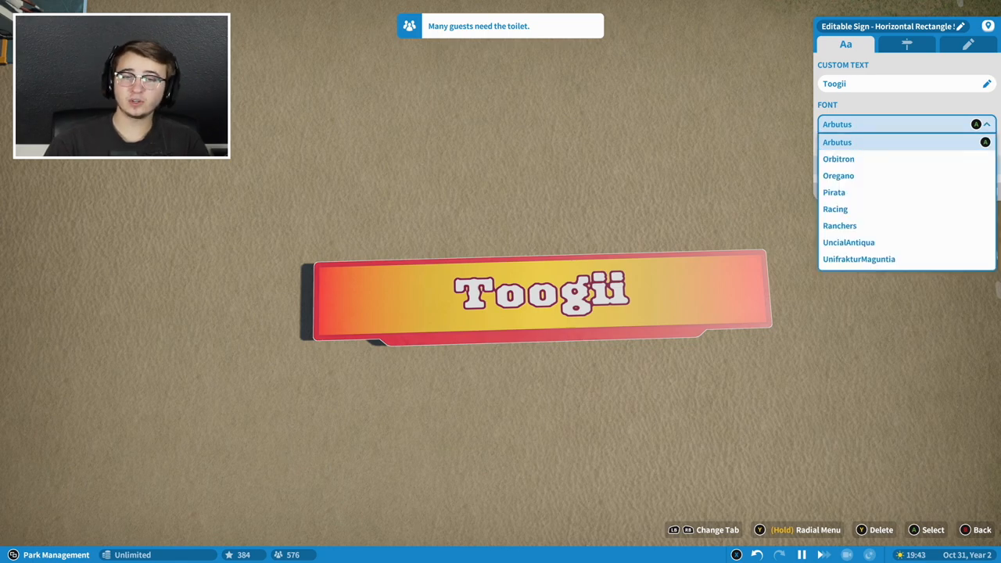
pyautogui.click(839, 175)
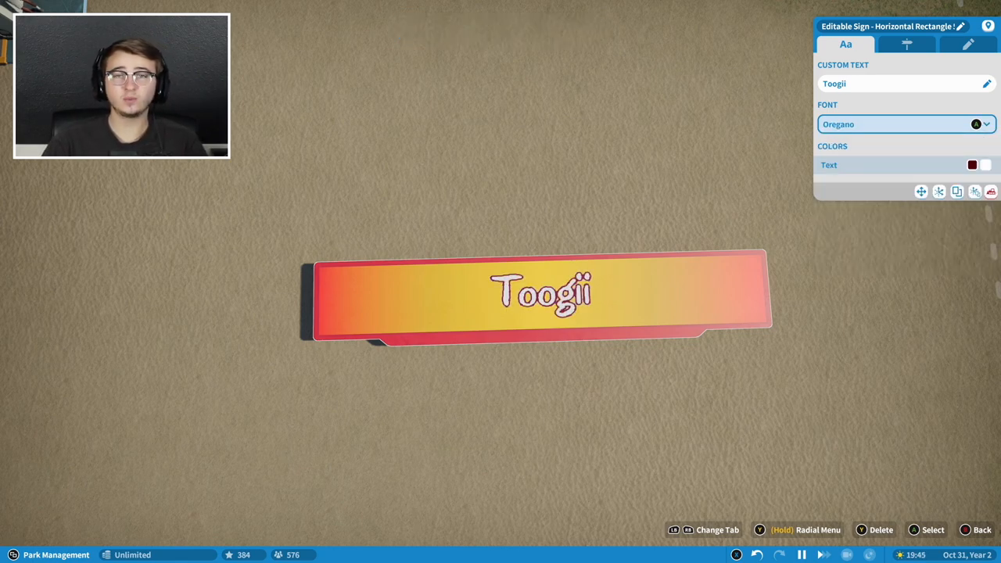
pyautogui.click(900, 123)
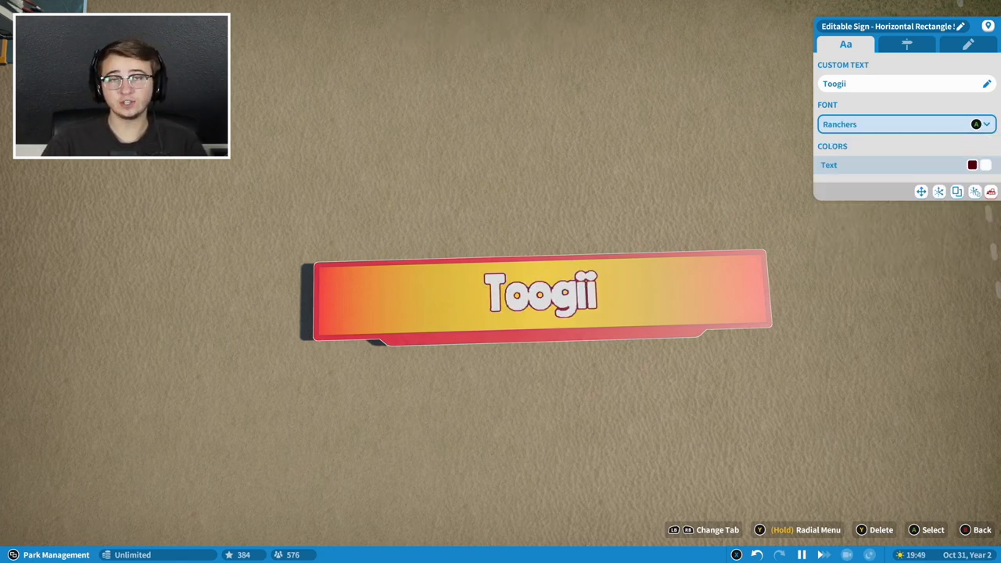
pyautogui.click(906, 44)
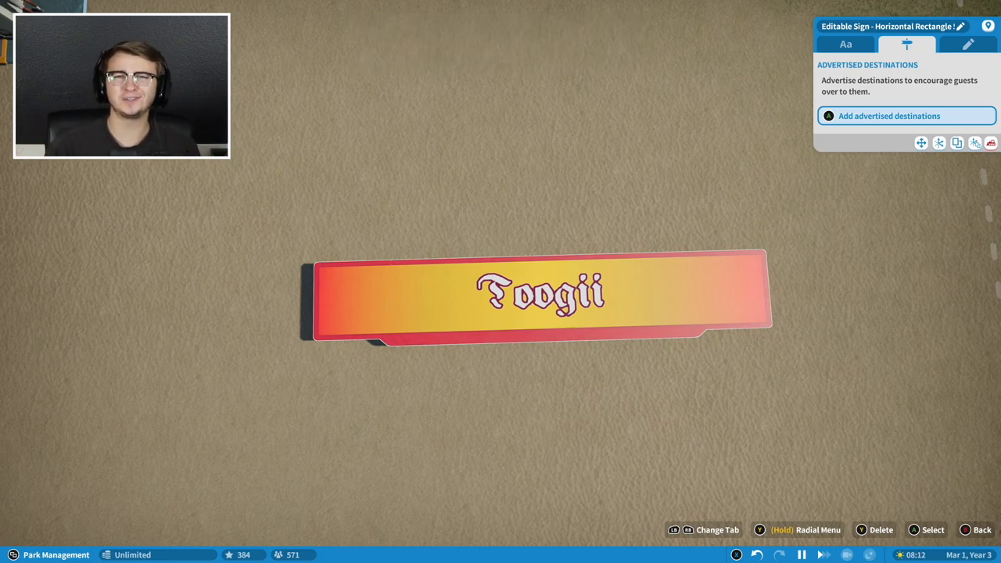
# - Close the sign editor and open Multi-select over the sunflower cluster
pyautogui.click(889, 116)
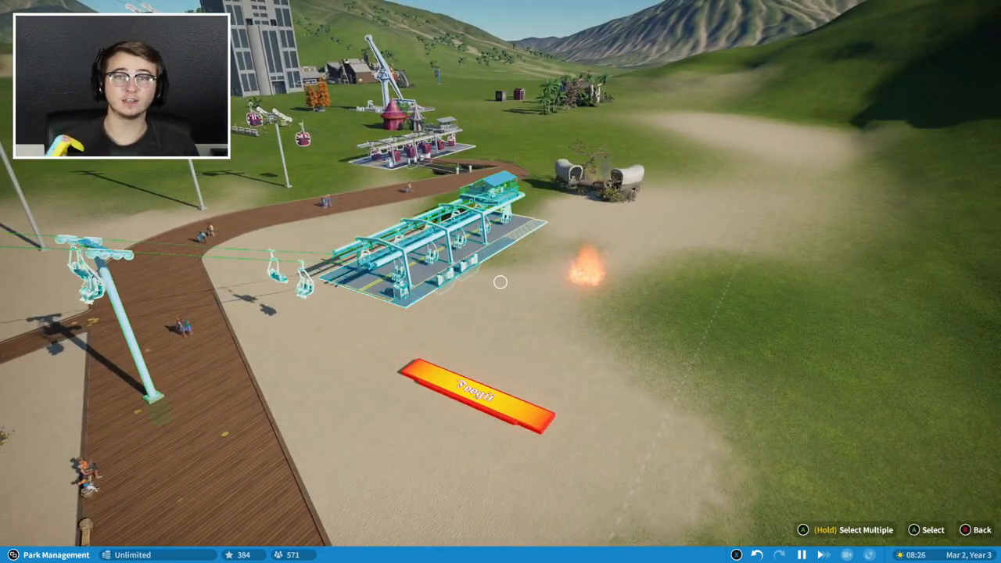
pyautogui.click(473, 391)
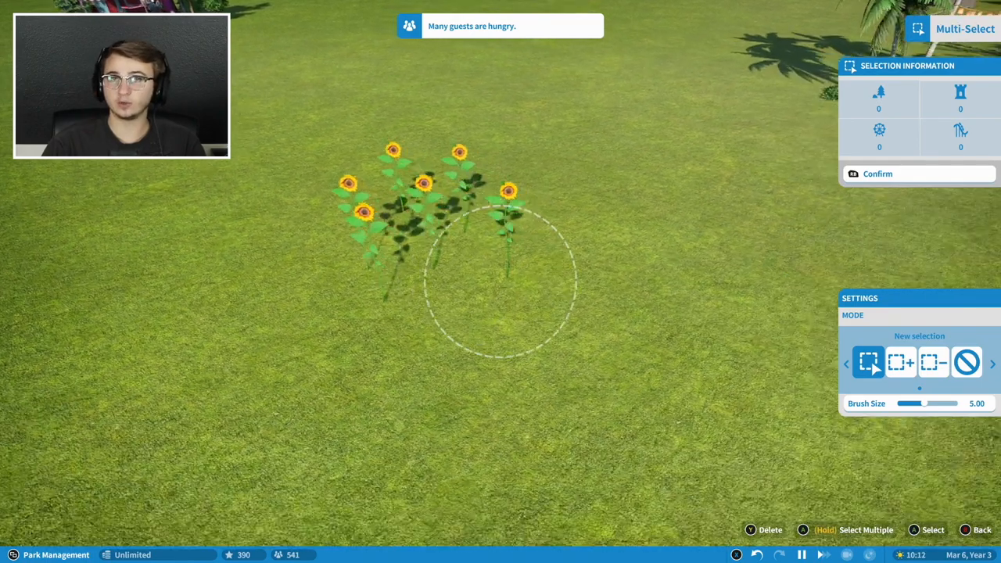
# - Add the six sunflowers to the selection, confirm, and group them as scenery
pyautogui.click(900, 362)
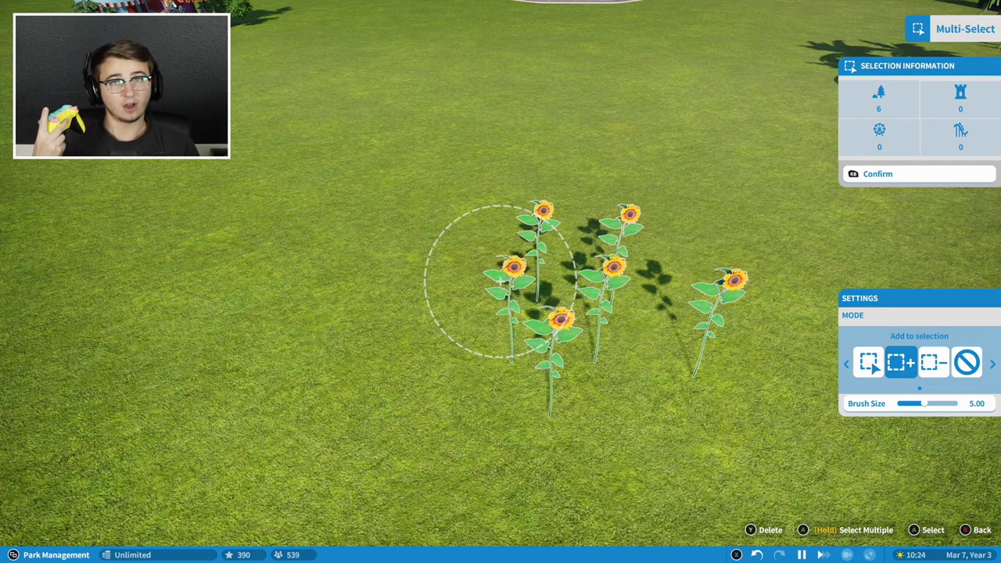
pyautogui.click(876, 173)
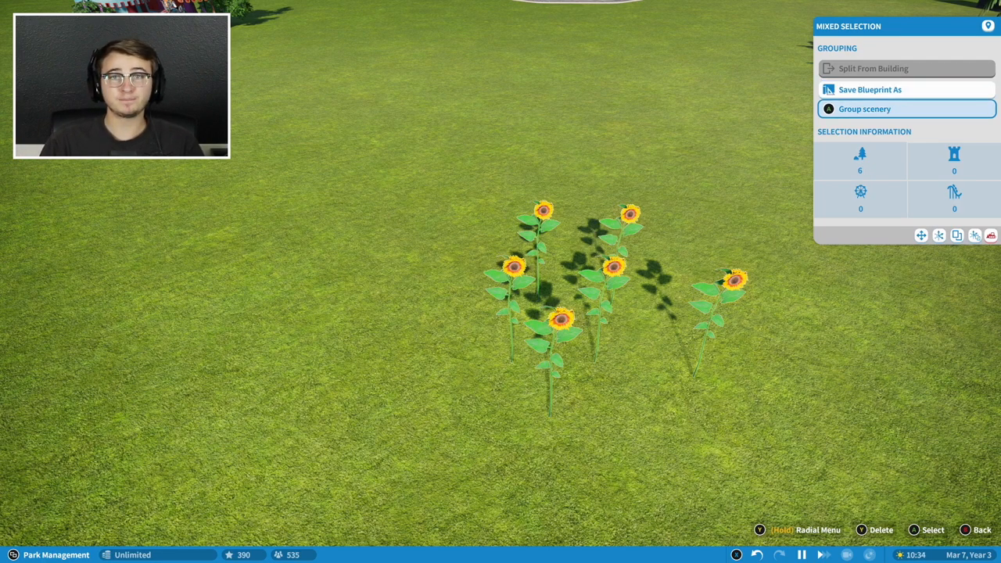
pyautogui.click(864, 109)
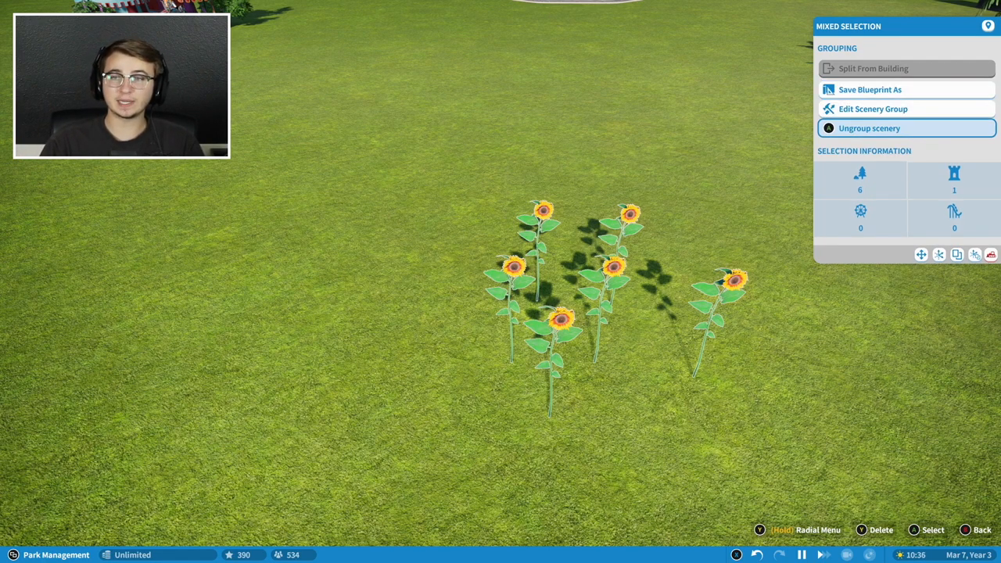